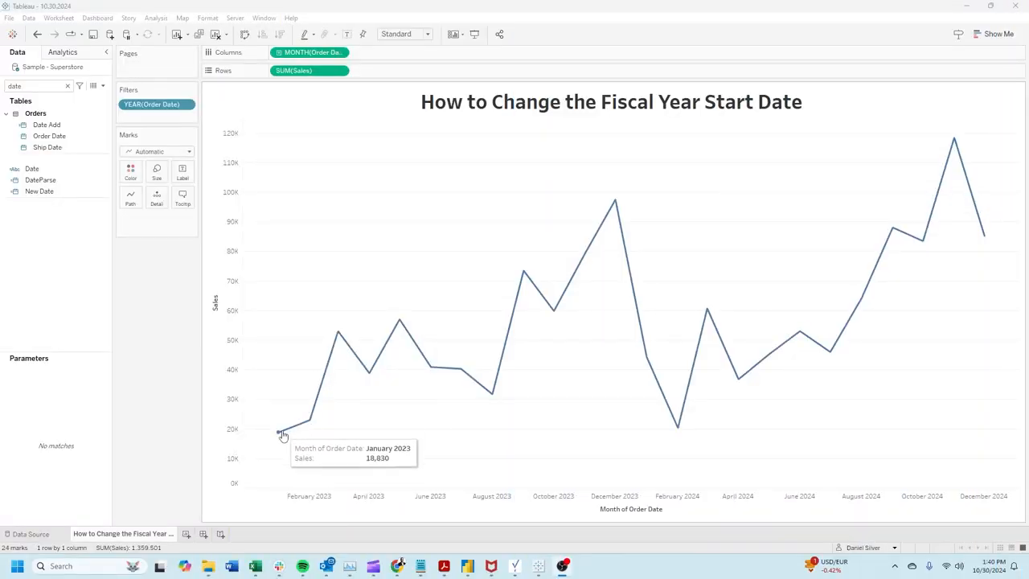
{"action": "mouse_move", "coordinate": [969, 294]}
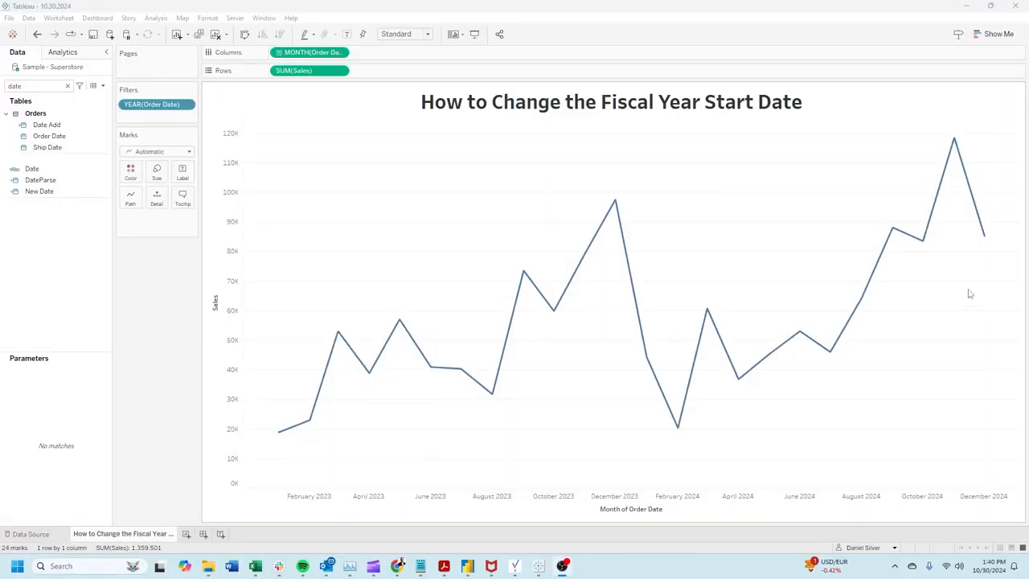
{"action": "mouse_move", "coordinate": [984, 244]}
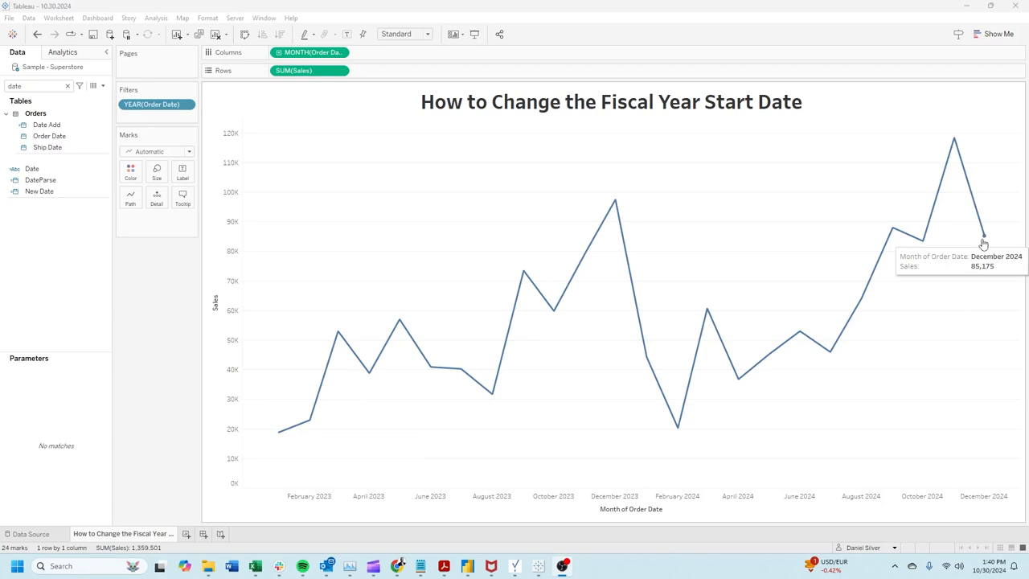
{"action": "mouse_move", "coordinate": [474, 174]}
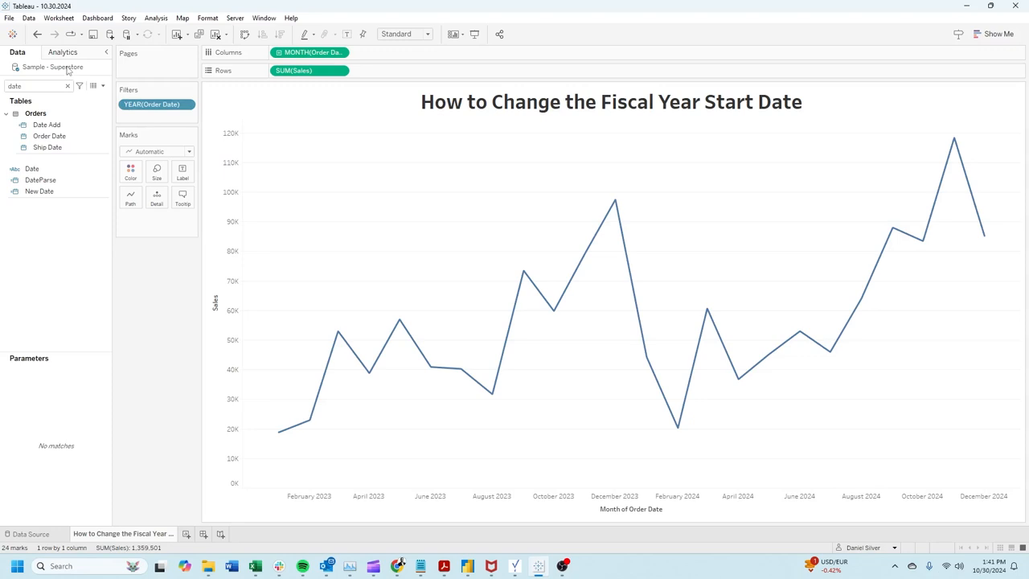
Step: Set the Sample - Superstore data source's fiscal year start to March in Date Properties
{"action": "right_click", "coordinate": [52, 67]}
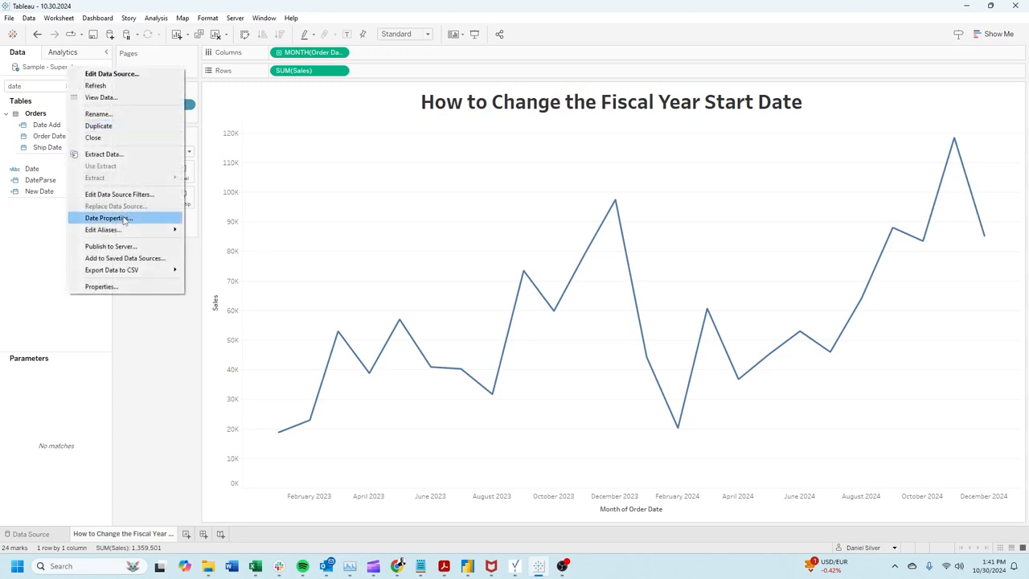
{"action": "left_click", "coordinate": [107, 218]}
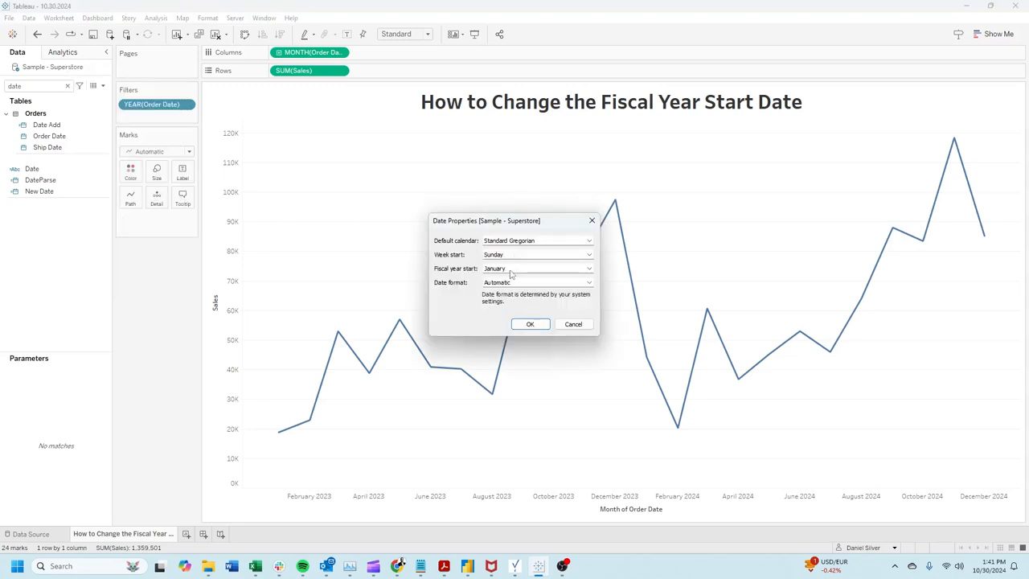
{"action": "left_click", "coordinate": [536, 268]}
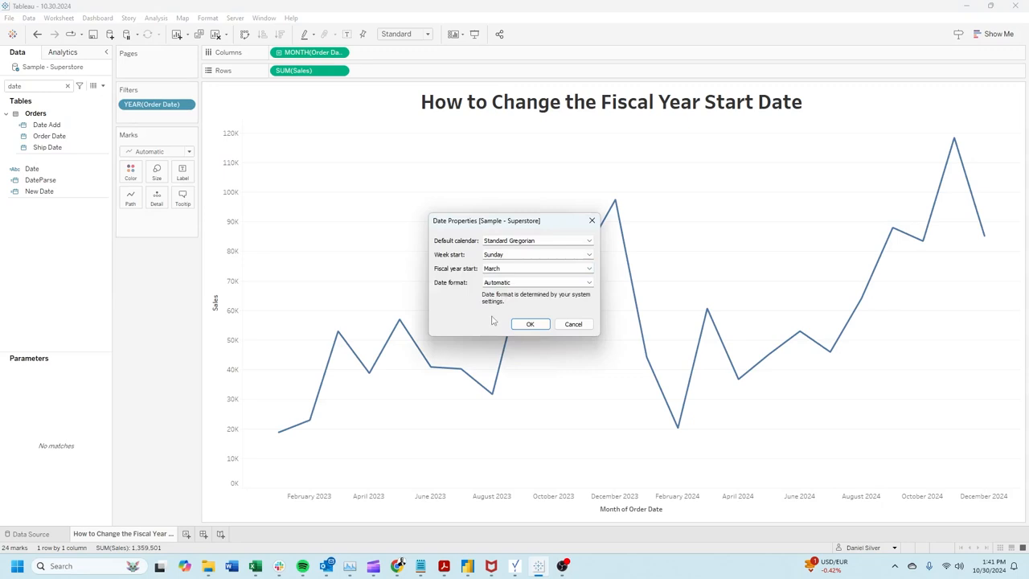
{"action": "left_click", "coordinate": [530, 324]}
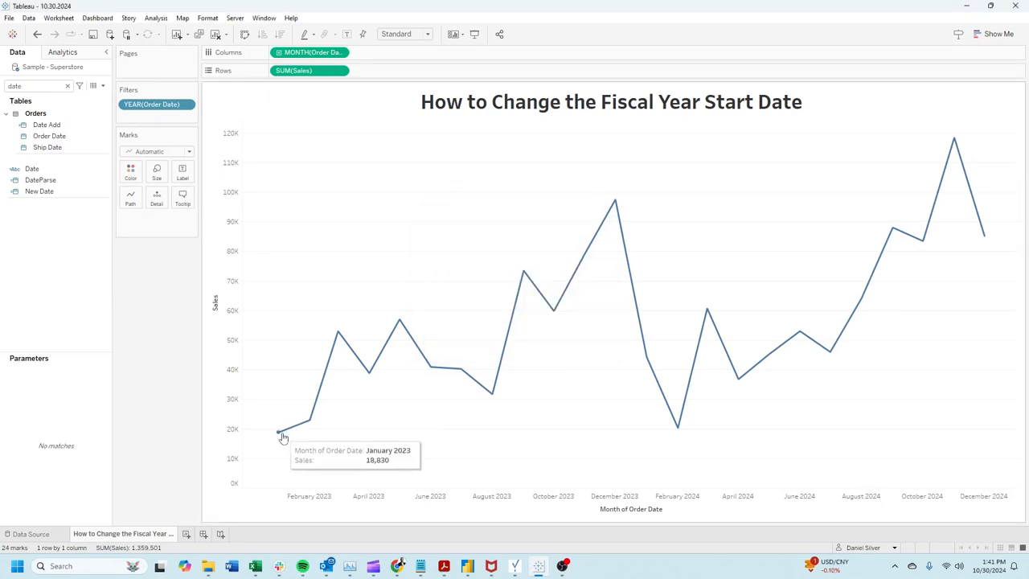
{"action": "mouse_move", "coordinate": [169, 238]}
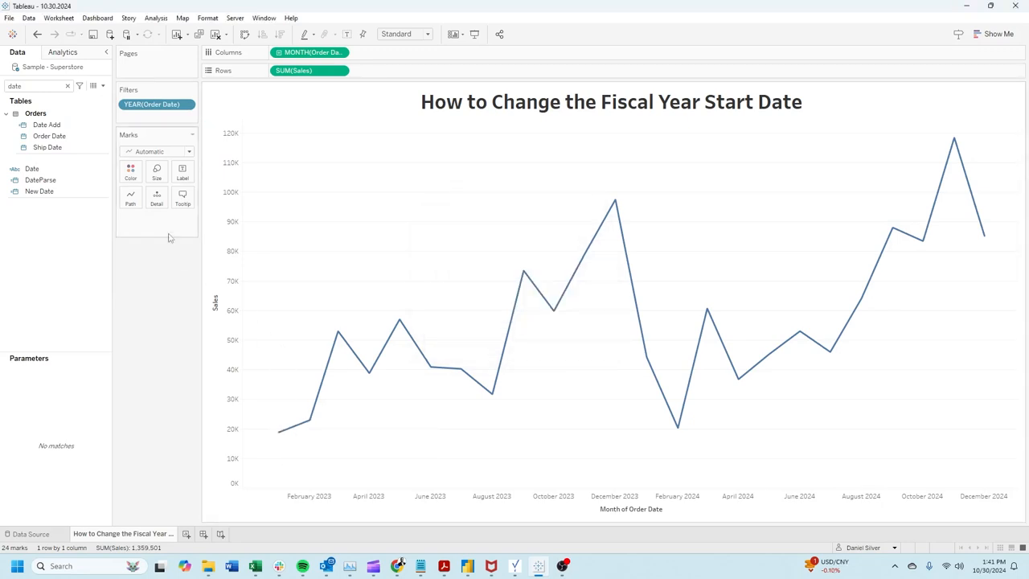
Step: Edit the YEAR(Order Date) filter so the chart spans March 2022 to February 2024
{"action": "right_click", "coordinate": [49, 136]}
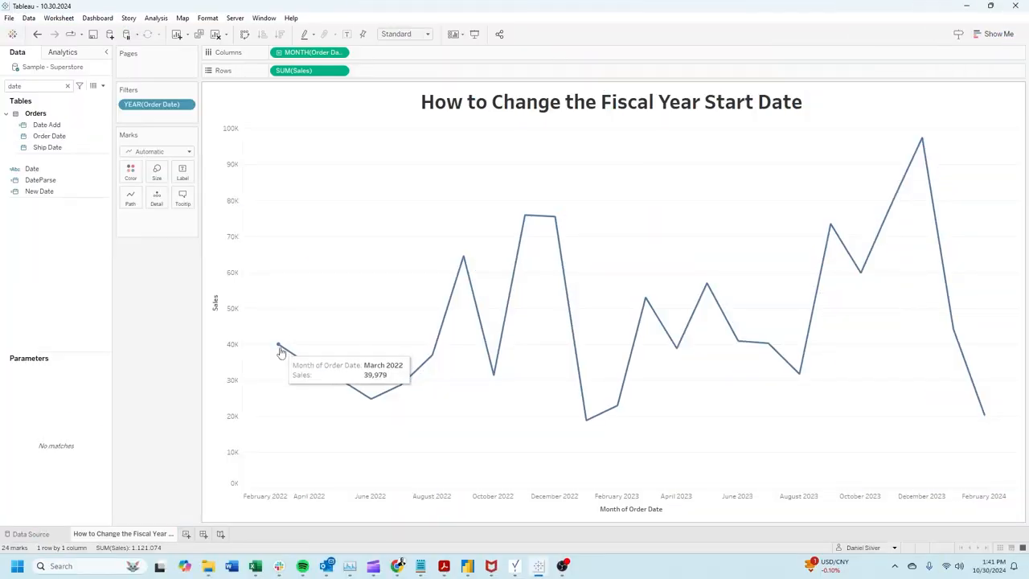
{"action": "mouse_move", "coordinate": [906, 387]}
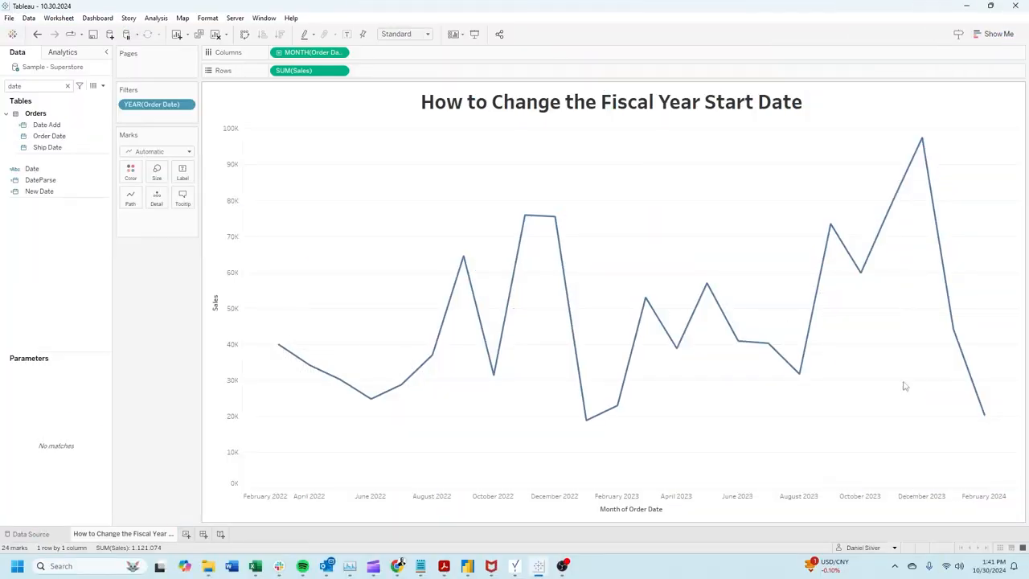